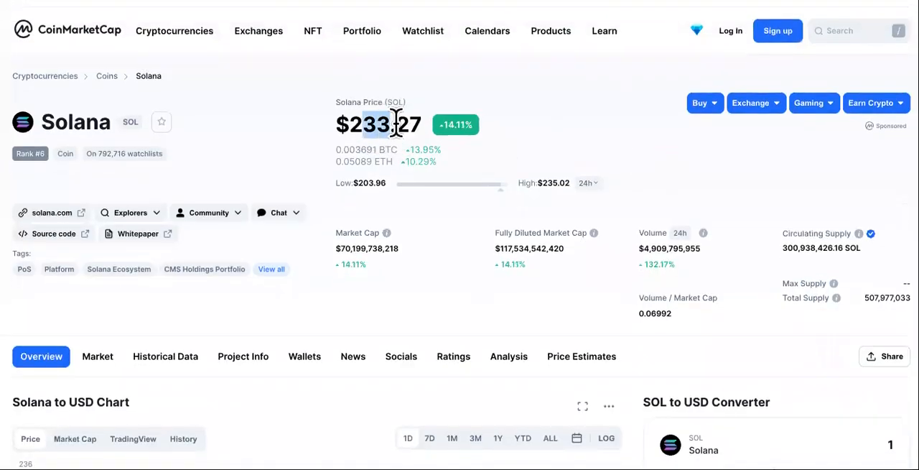
Step: Highlight the Solana tagline below the Start Building and Read Documentation buttons
scroll(down, 3)
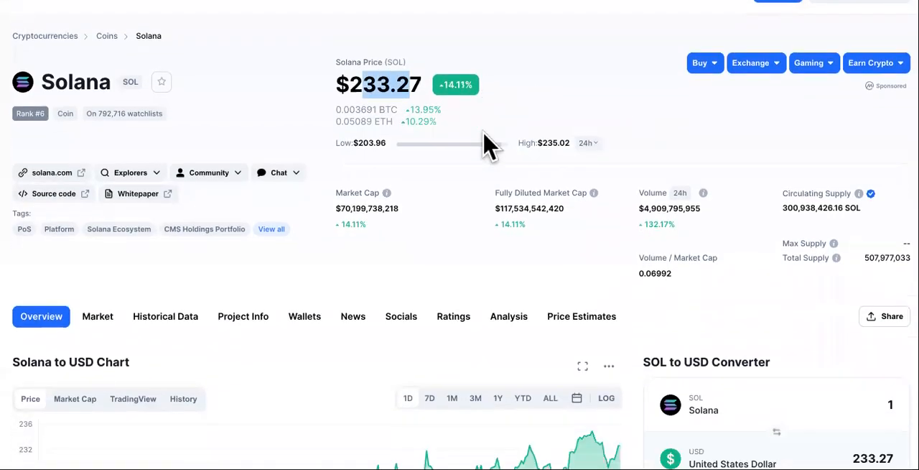
scroll(down, 3)
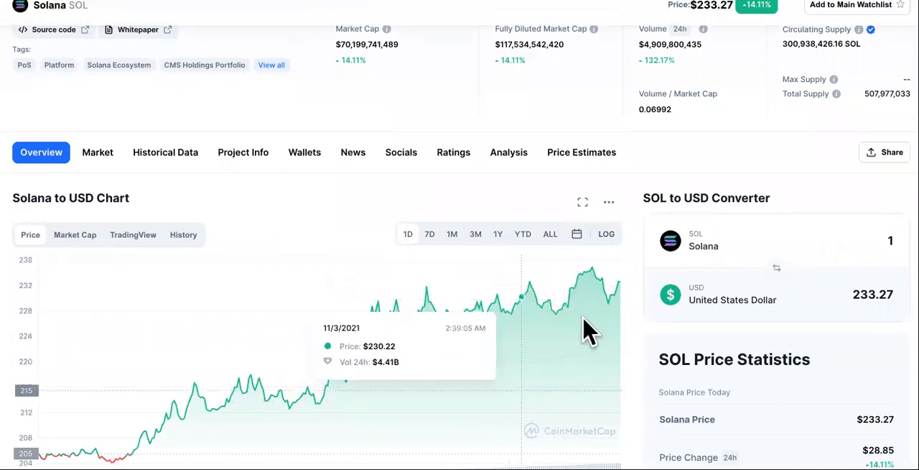
mouse_move(498, 70)
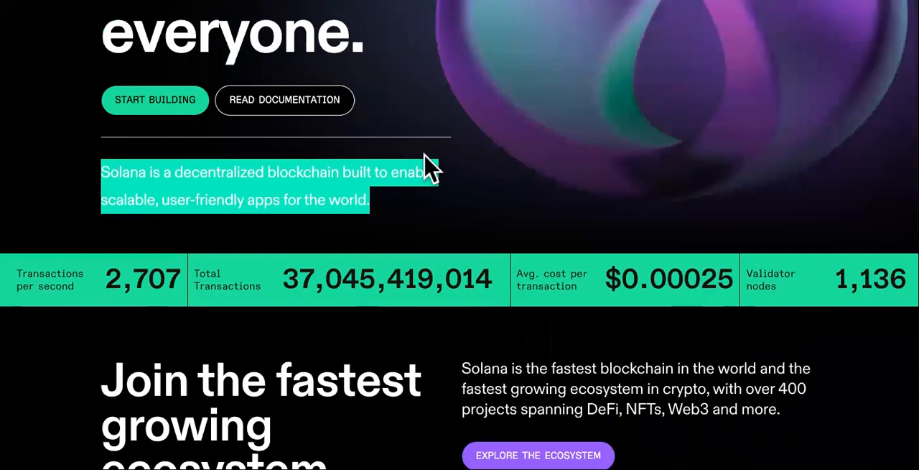
mouse_move(395, 194)
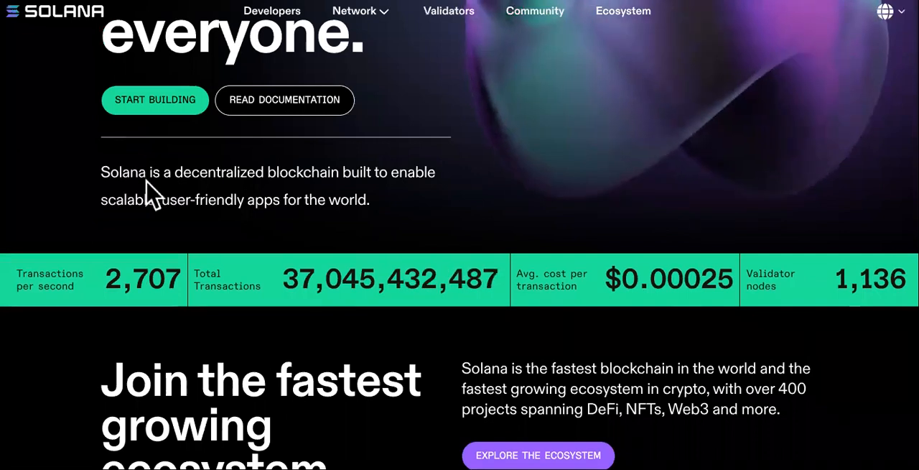
drag(150, 172, 370, 199)
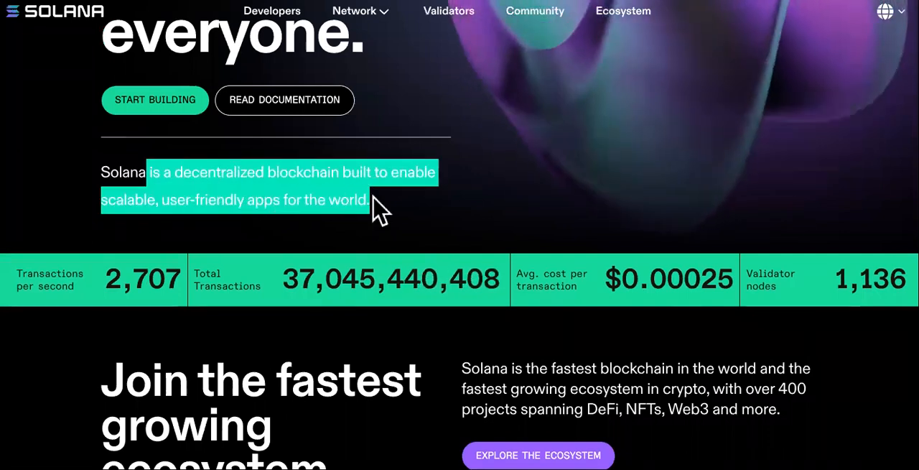
scroll(down, 3)
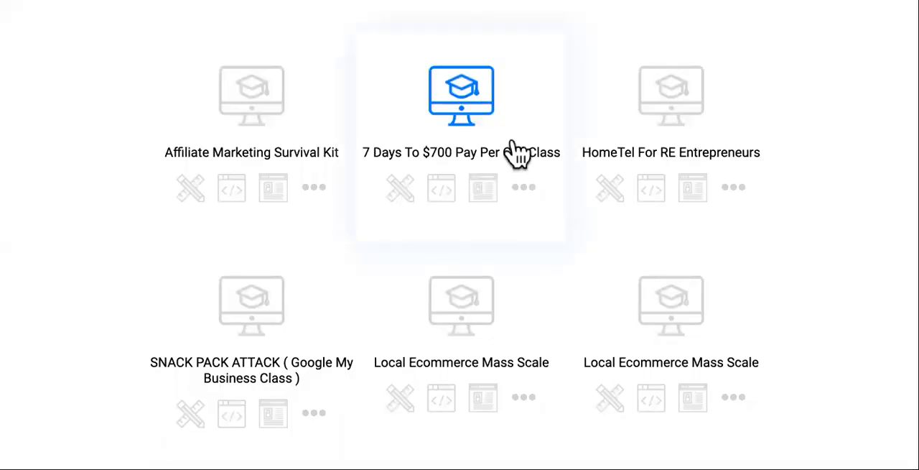
mouse_move(431, 226)
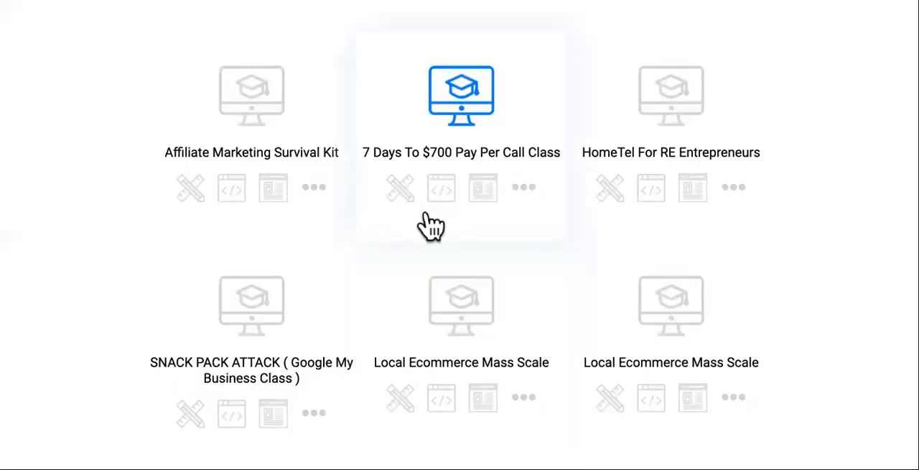
mouse_move(514, 115)
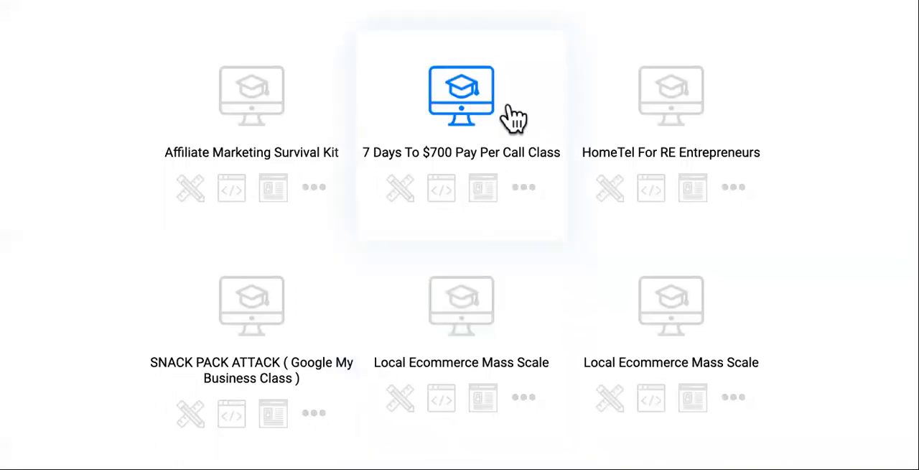
Step: Scroll through the Builderall eLearning course tiles
scroll(down, 3)
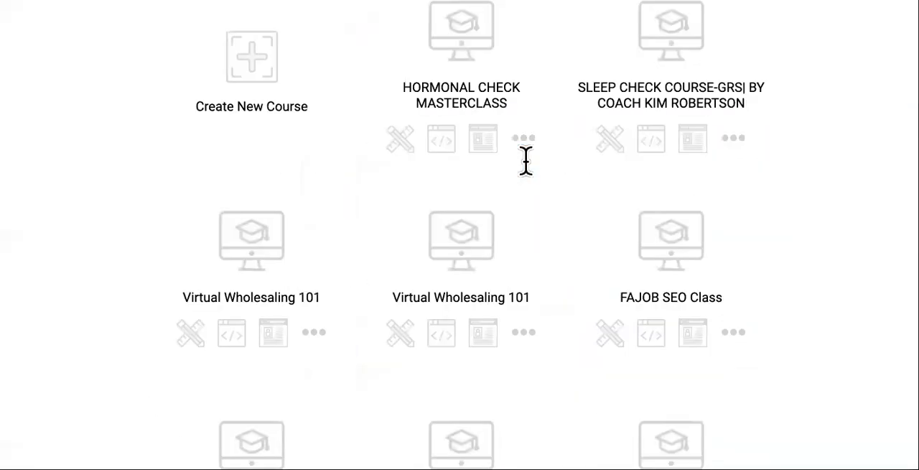
scroll(down, 3)
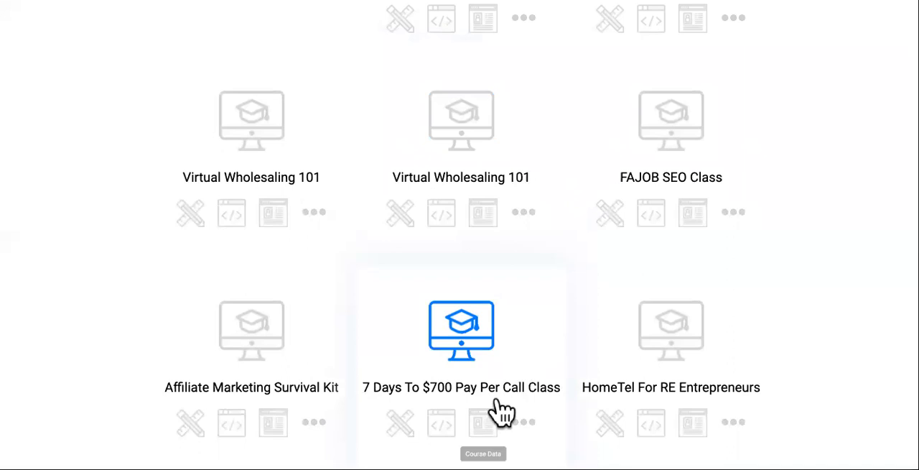
scroll(down, 3)
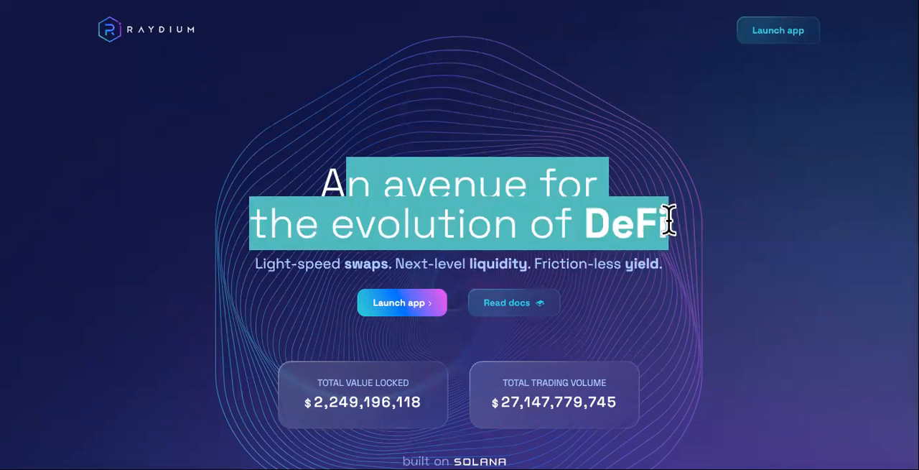
Step: Scroll the Raydium landing page around its headline and subheading
scroll(down, 3)
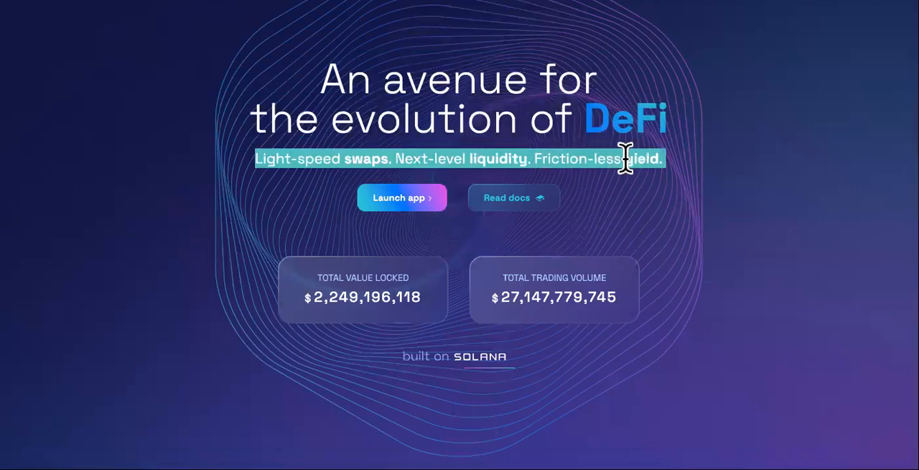
mouse_move(441, 28)
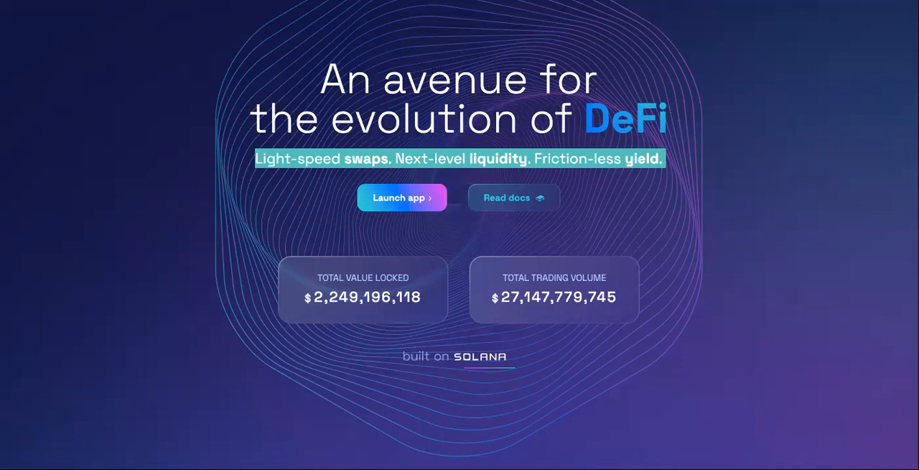
scroll(up, 3)
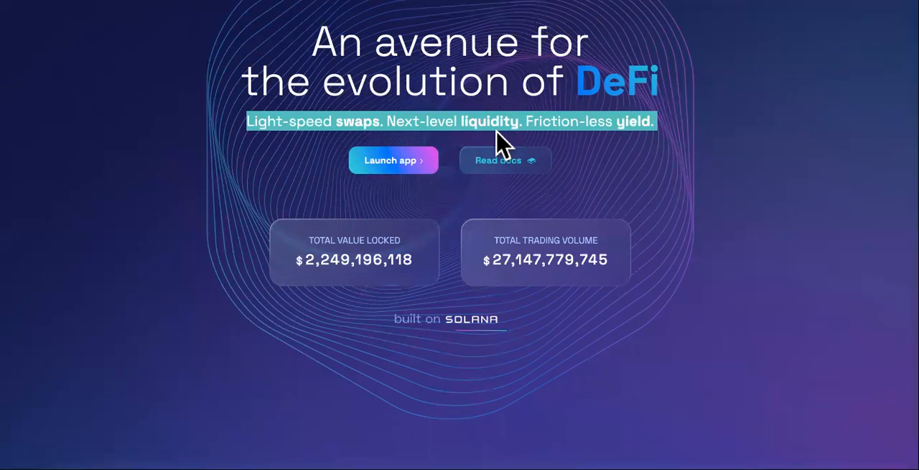
scroll(down, 3)
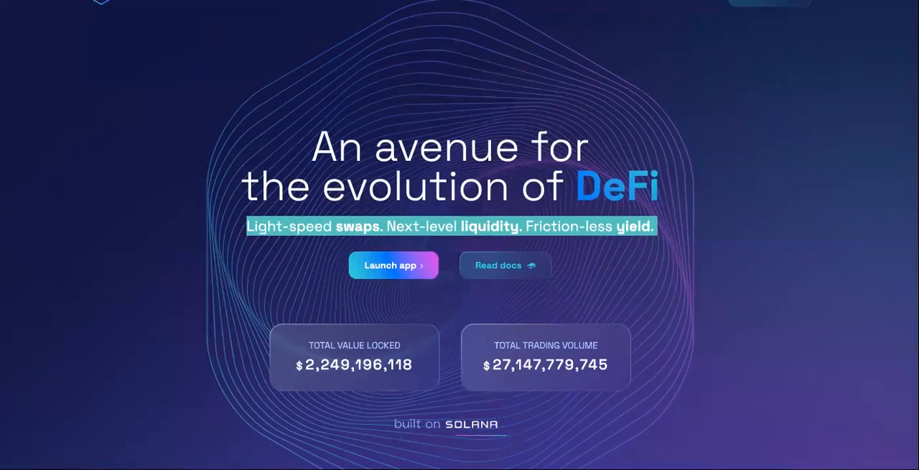
Step: Highlight the first line of Orca's Welcome to Orca banner
click(394, 265)
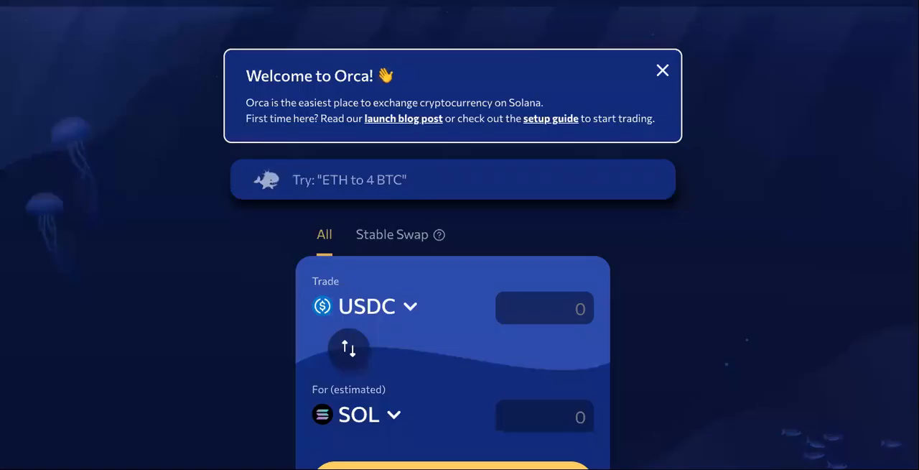
scroll(up, 3)
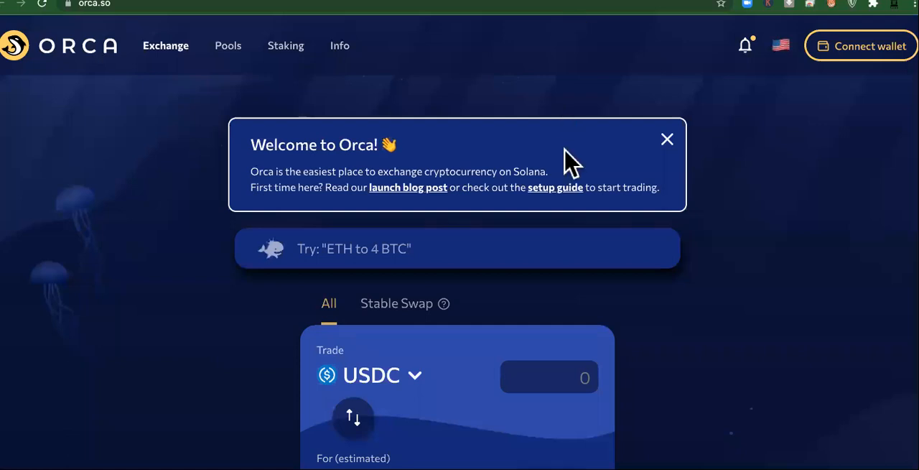
mouse_move(499, 169)
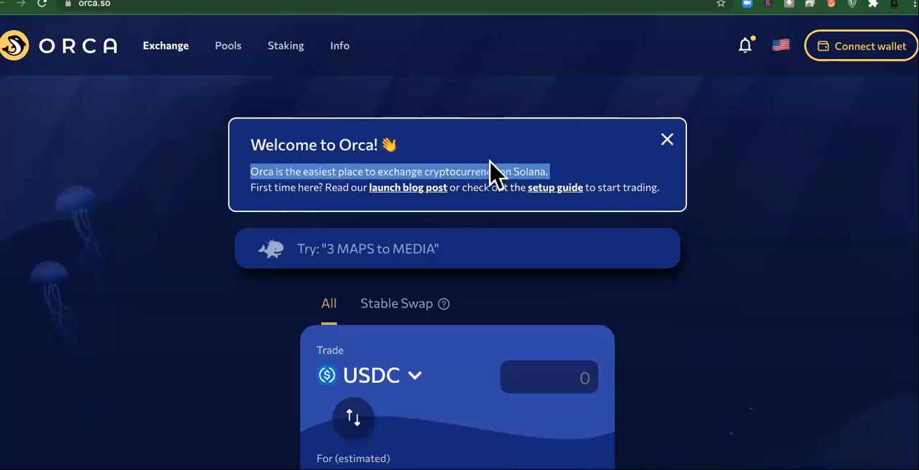
mouse_move(800, 277)
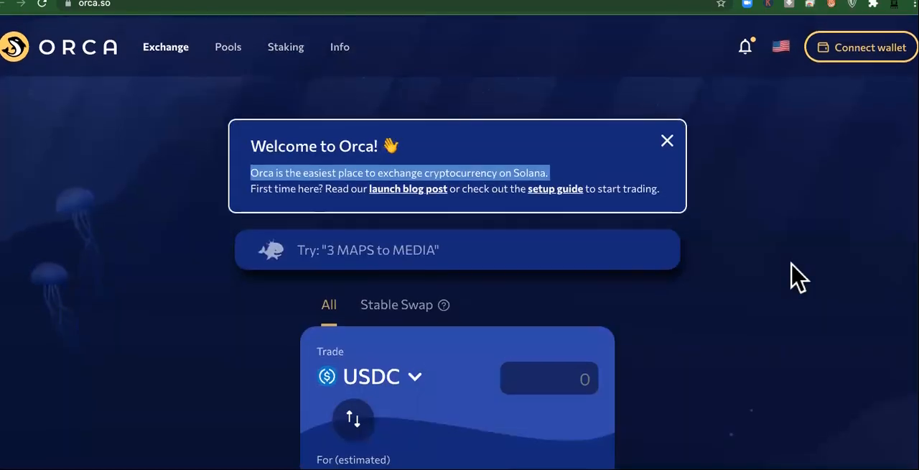
mouse_move(499, 165)
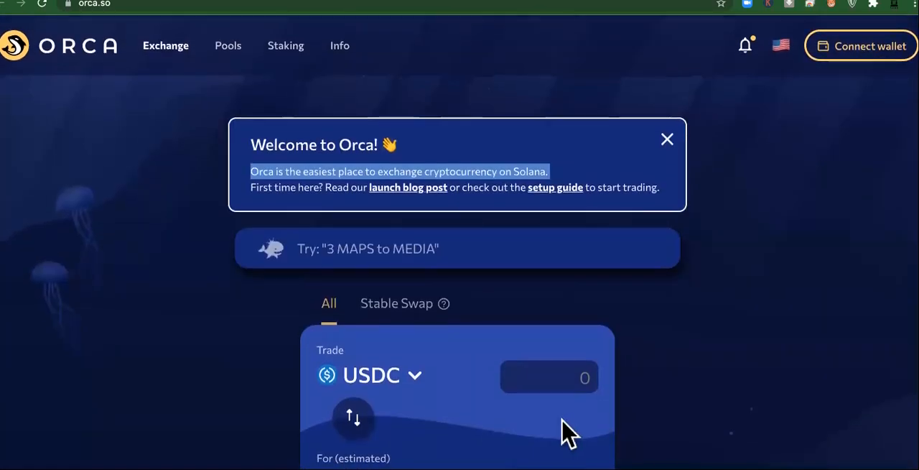
scroll(down, 3)
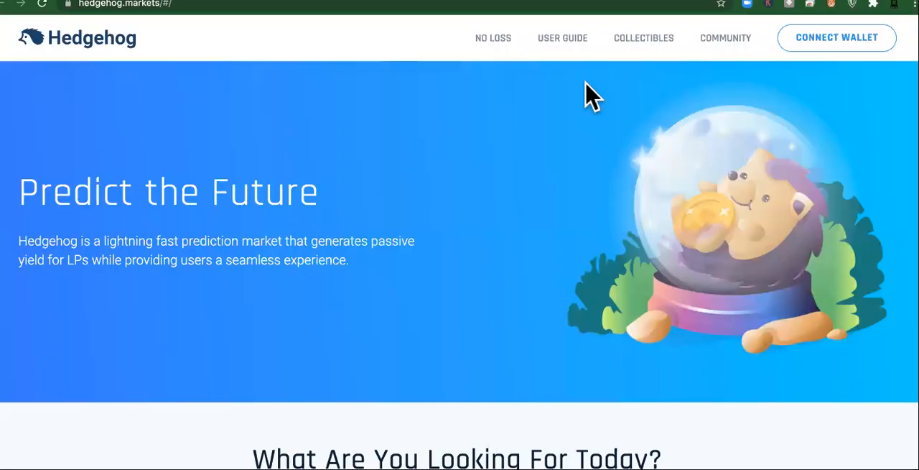
Step: Scroll to Hedgehog's No-Loss Competitions and Classic Markets cards and highlight the description
scroll(down, 3)
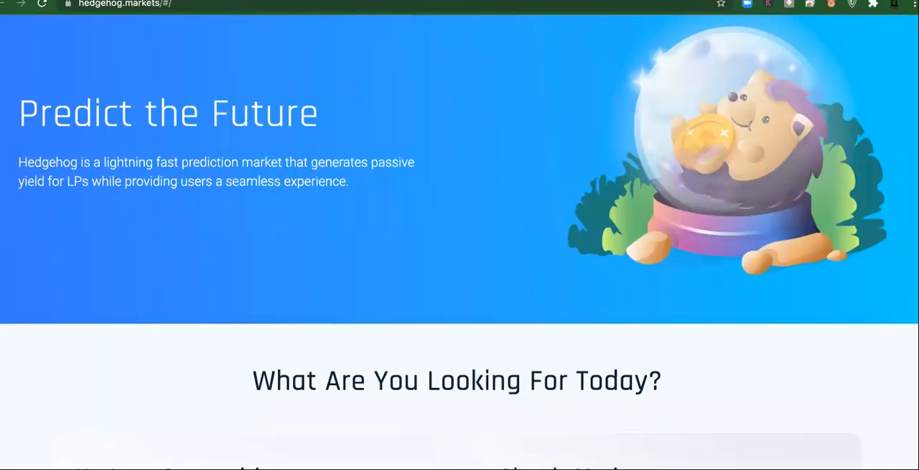
scroll(down, 3)
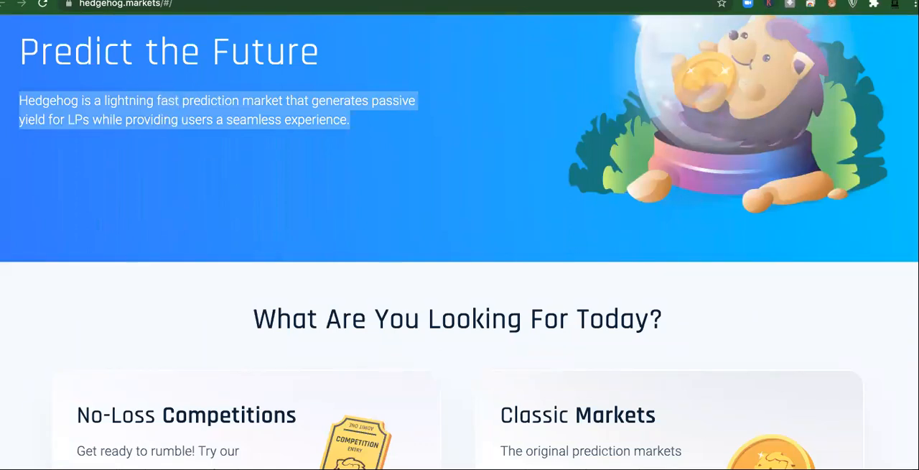
scroll(down, 3)
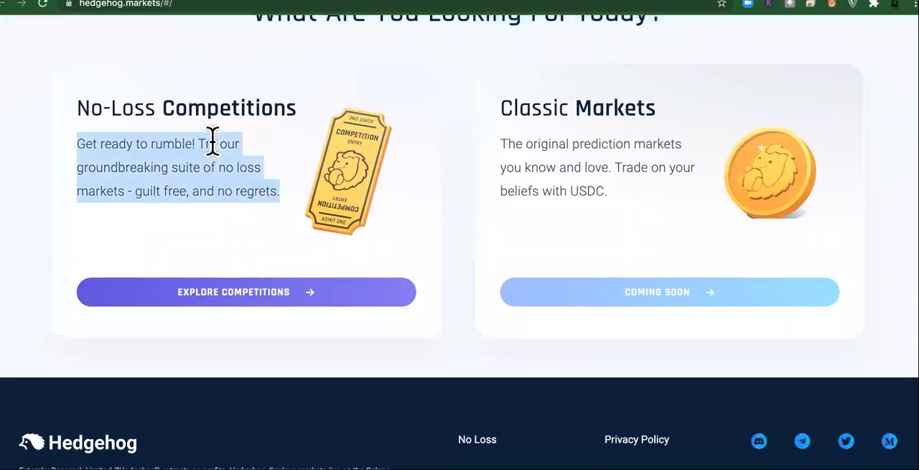
mouse_move(269, 188)
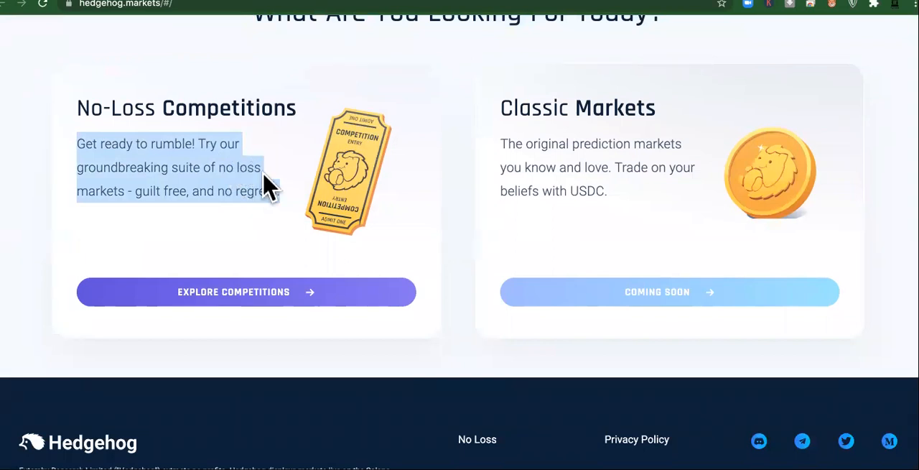
mouse_move(250, 194)
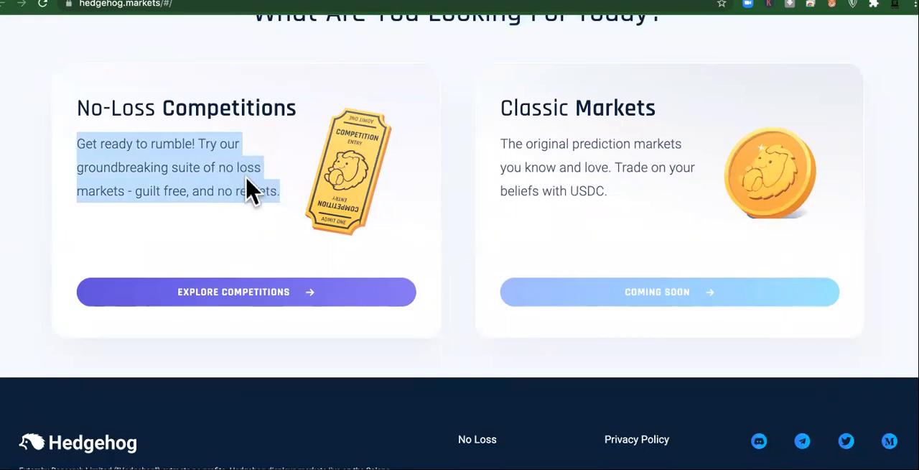
scroll(up, 3)
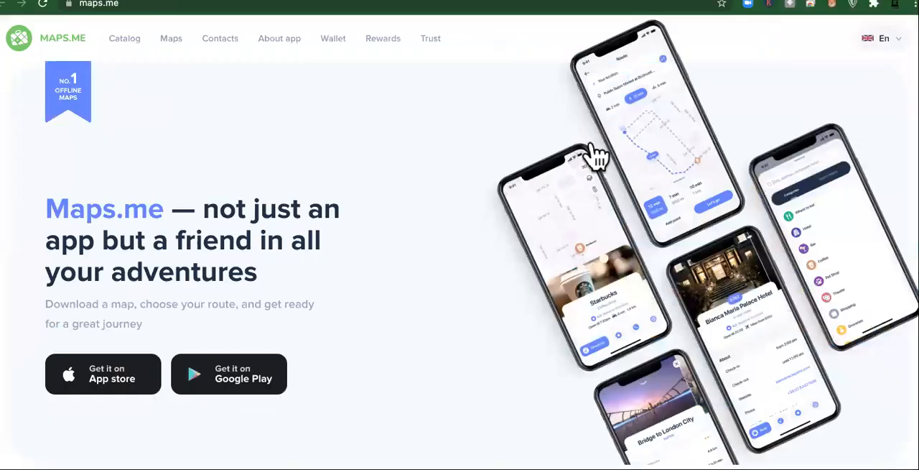
mouse_move(287, 222)
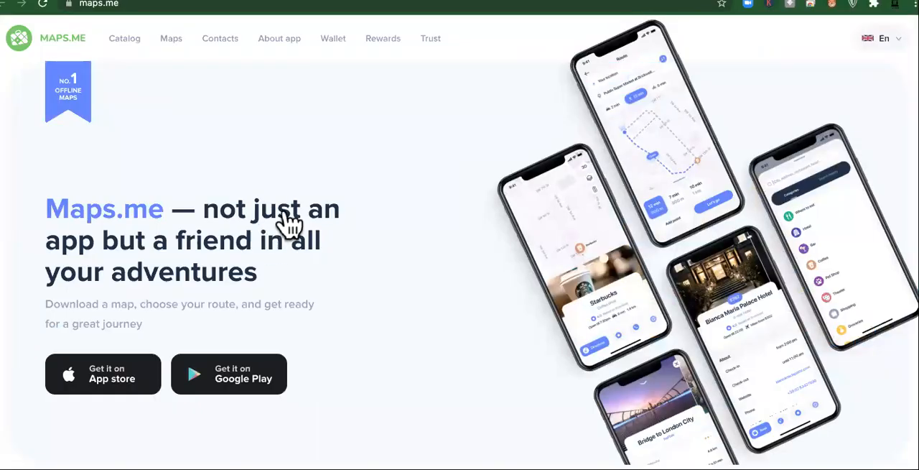
mouse_move(270, 255)
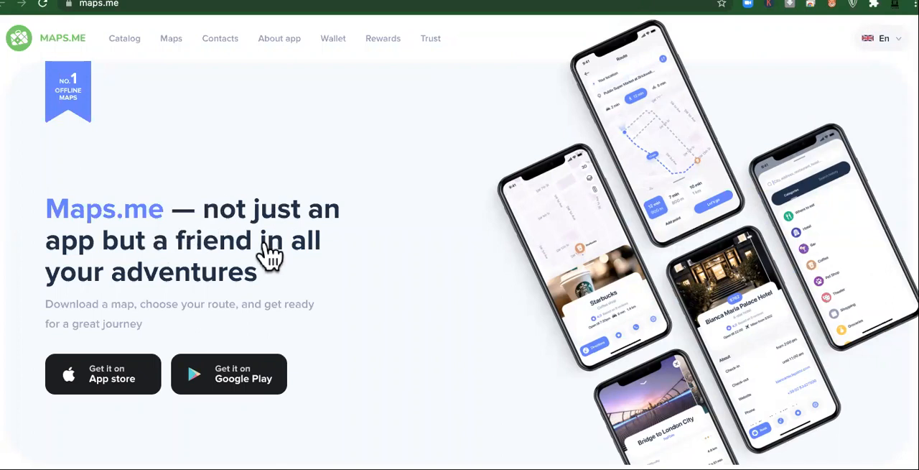
mouse_move(291, 277)
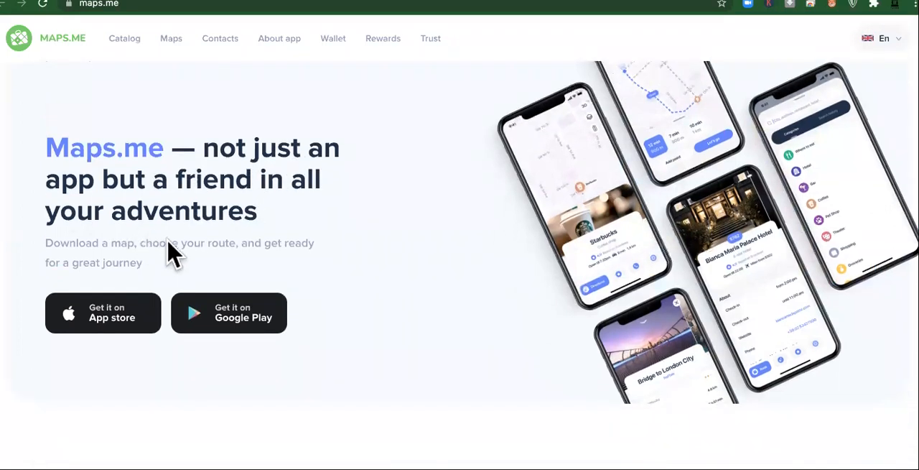
scroll(down, 3)
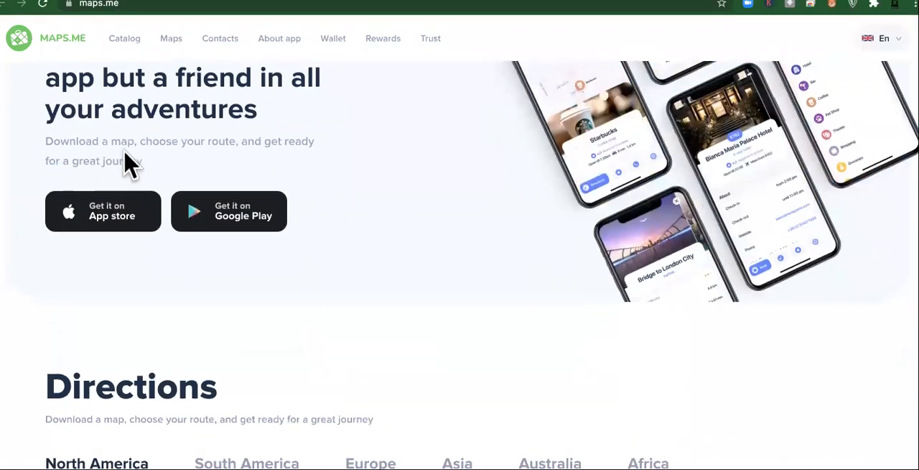
mouse_move(230, 179)
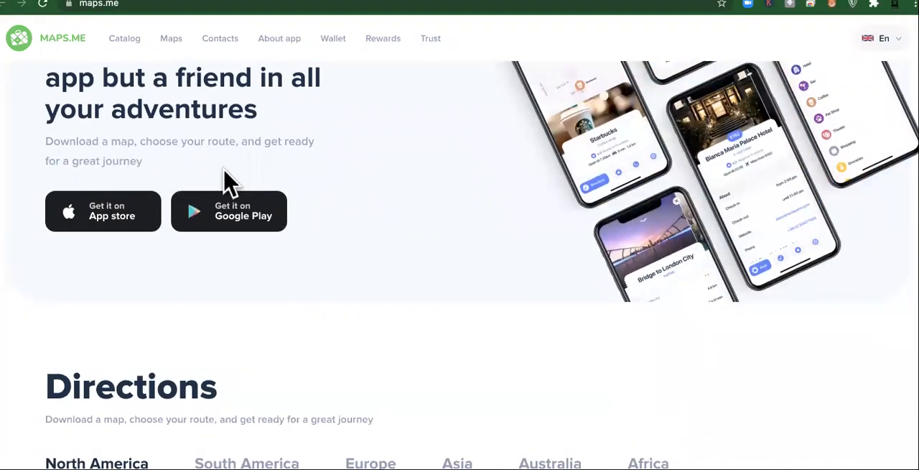
mouse_move(36, 298)
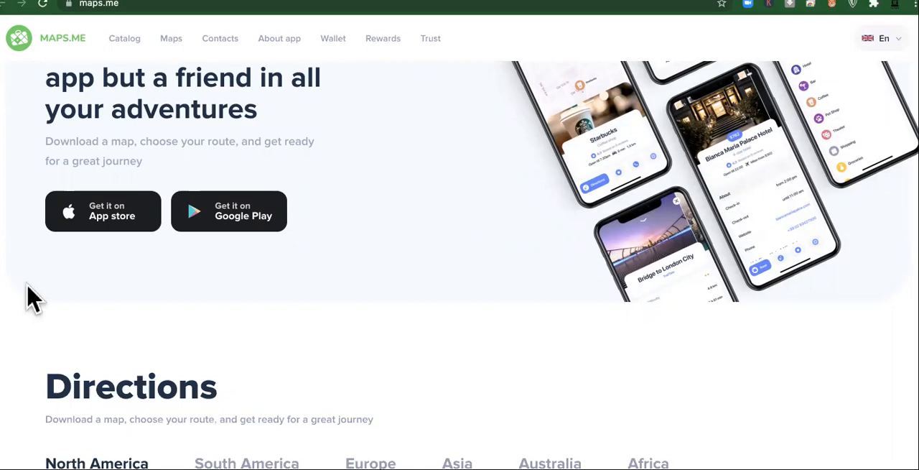
scroll(down, 3)
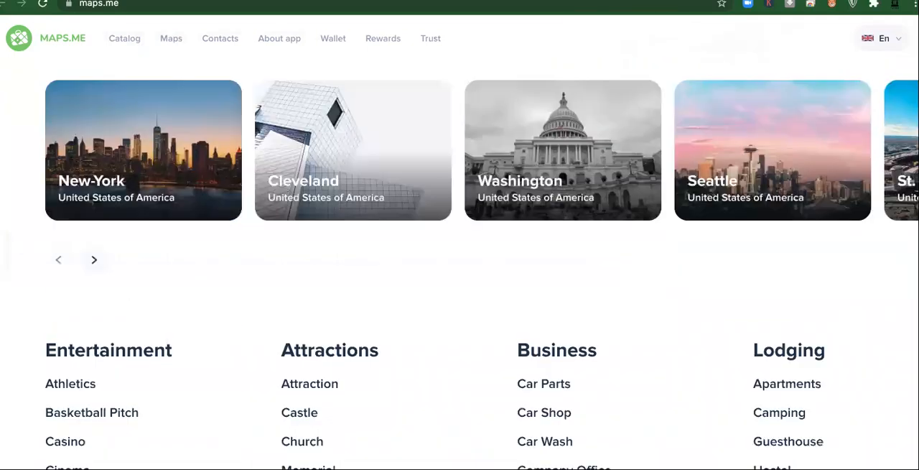
scroll(up, 3)
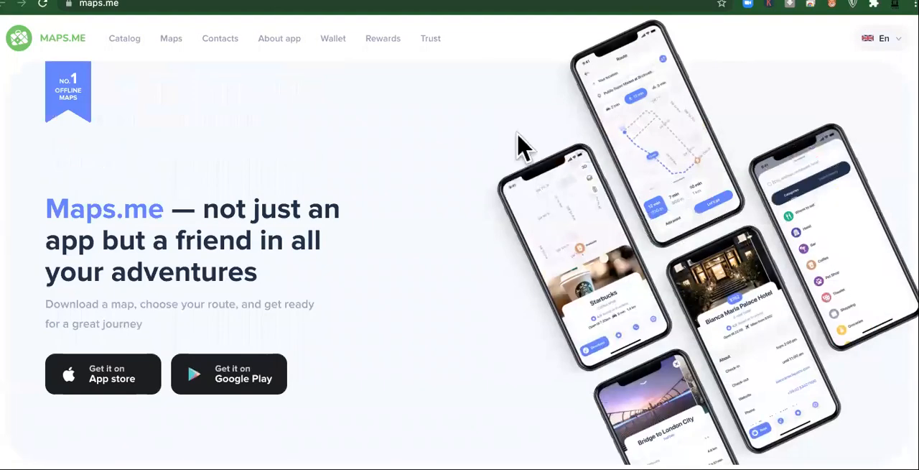
mouse_move(661, 100)
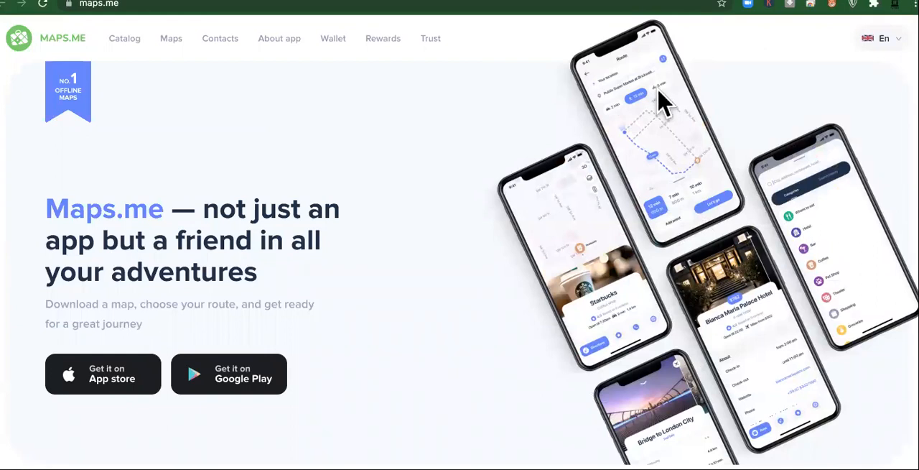
mouse_move(664, 107)
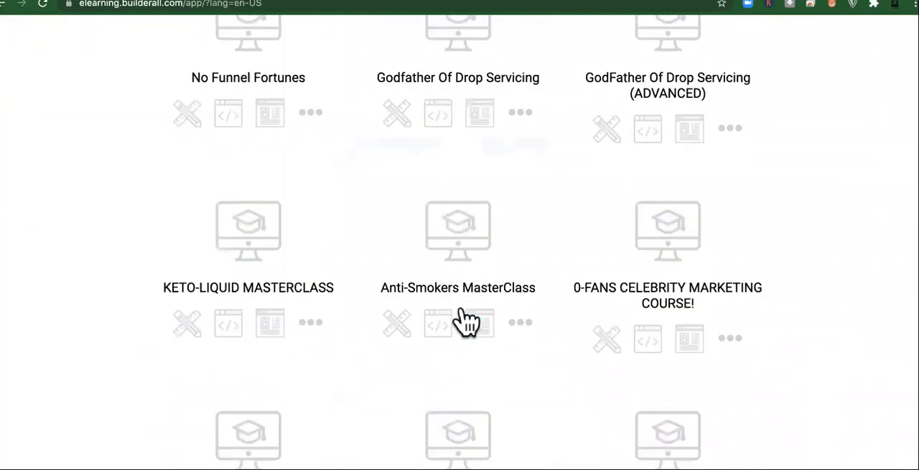
Step: Scroll up and down the course grid past Virtual Wholesaling 101 and FAJOB SEO Class
scroll(down, 3)
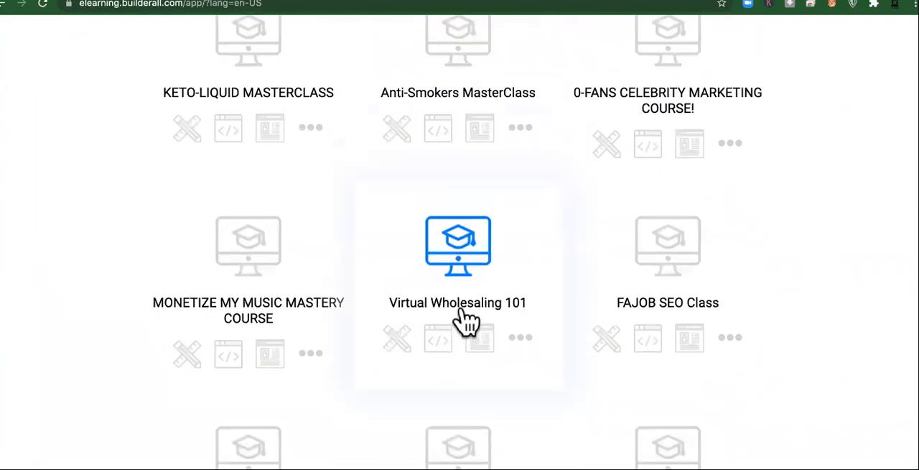
scroll(up, 3)
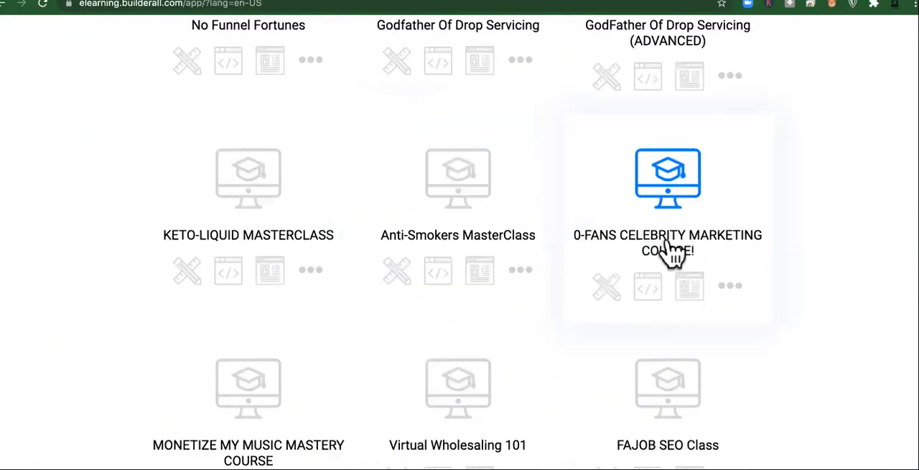
scroll(down, 3)
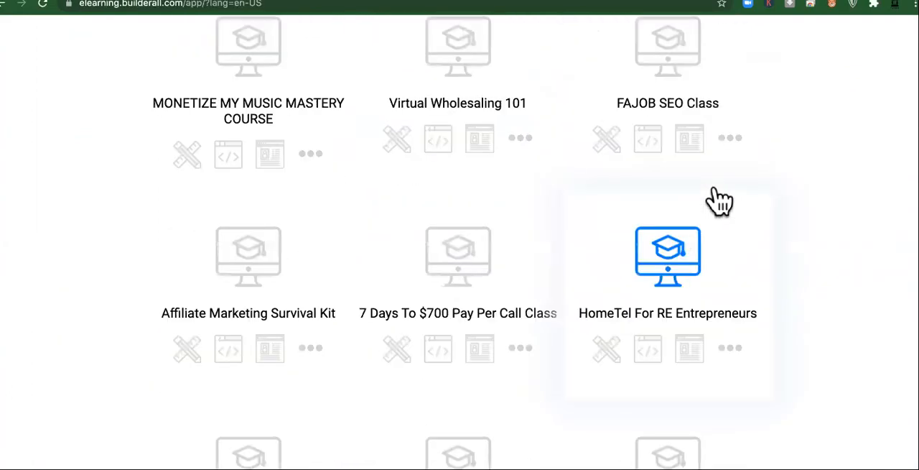
scroll(up, 3)
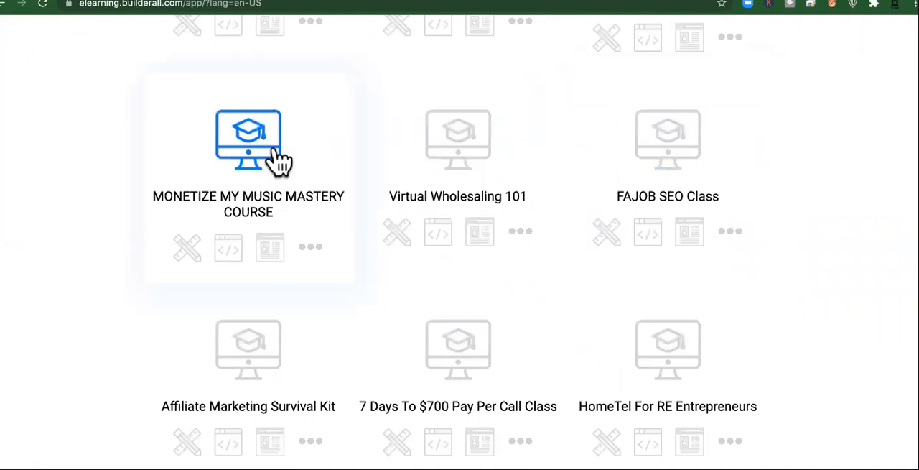
scroll(down, 3)
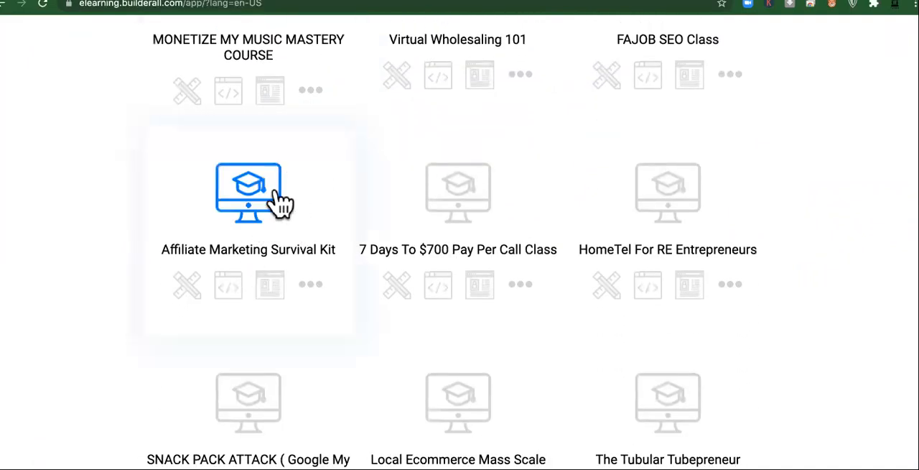
scroll(down, 3)
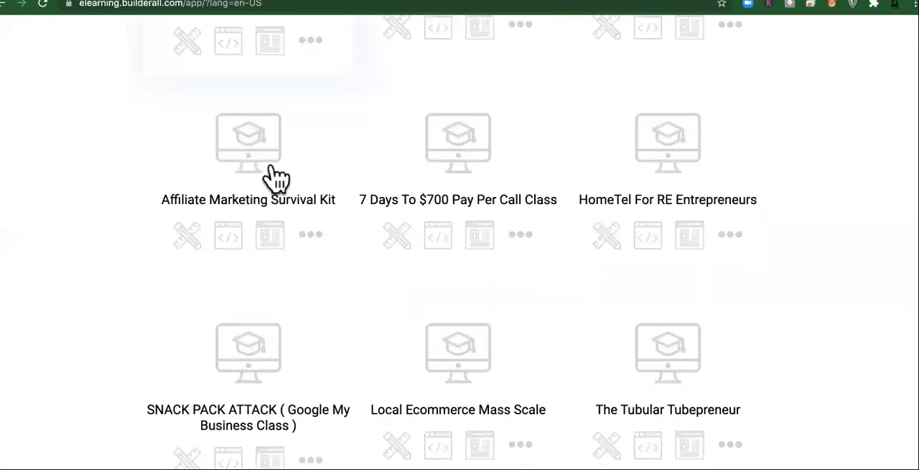
scroll(down, 3)
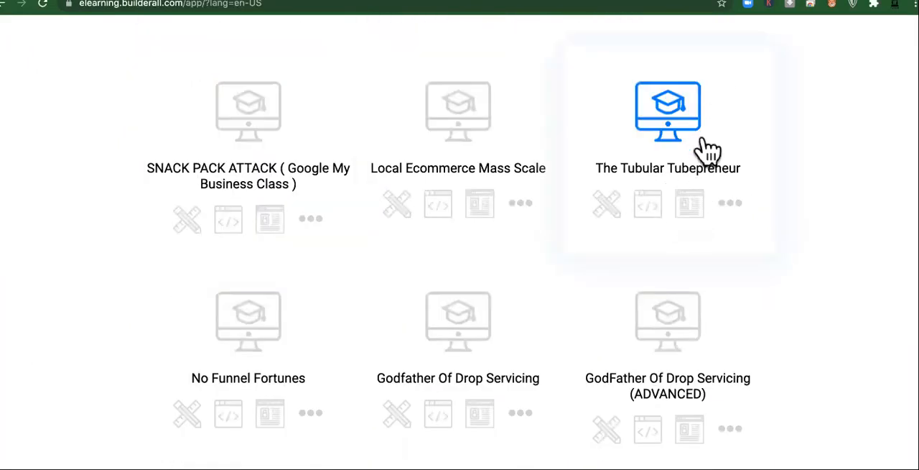
scroll(up, 3)
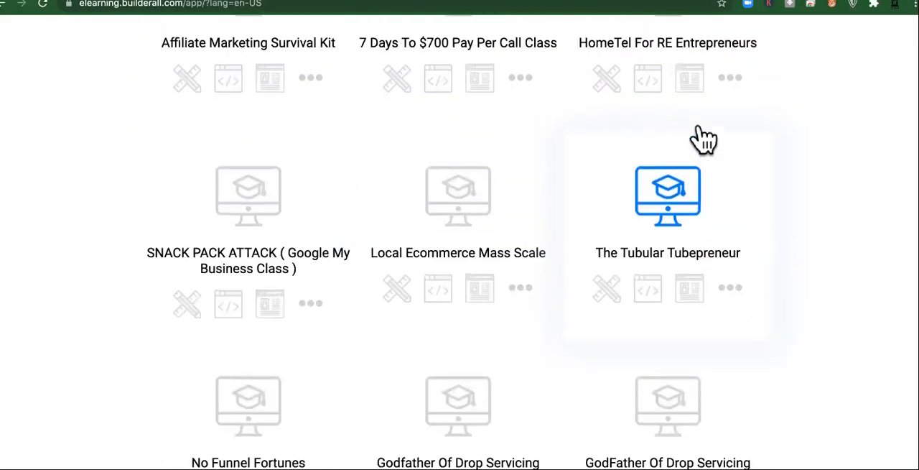
scroll(up, 3)
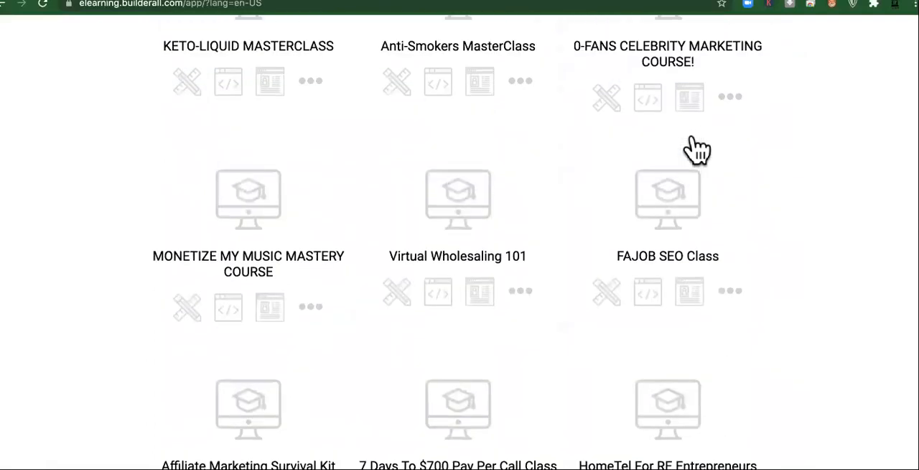
scroll(down, 3)
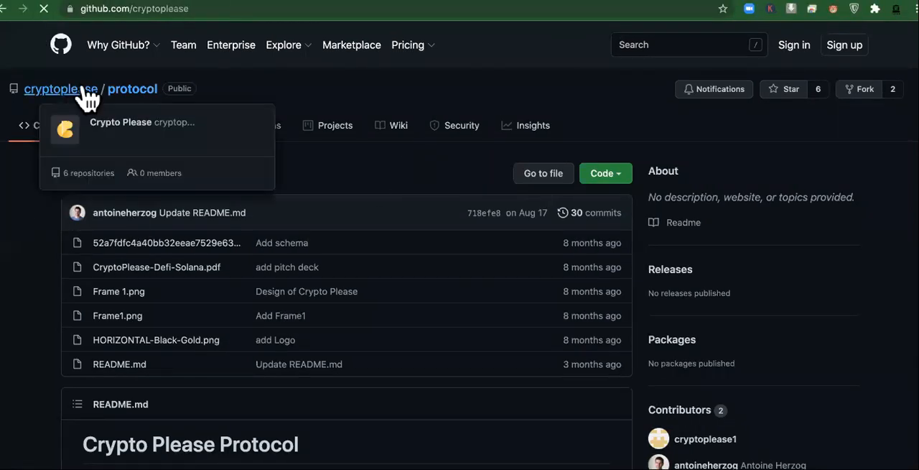
Step: Open the cryptoplease owner page and scroll through its repositories
click(61, 88)
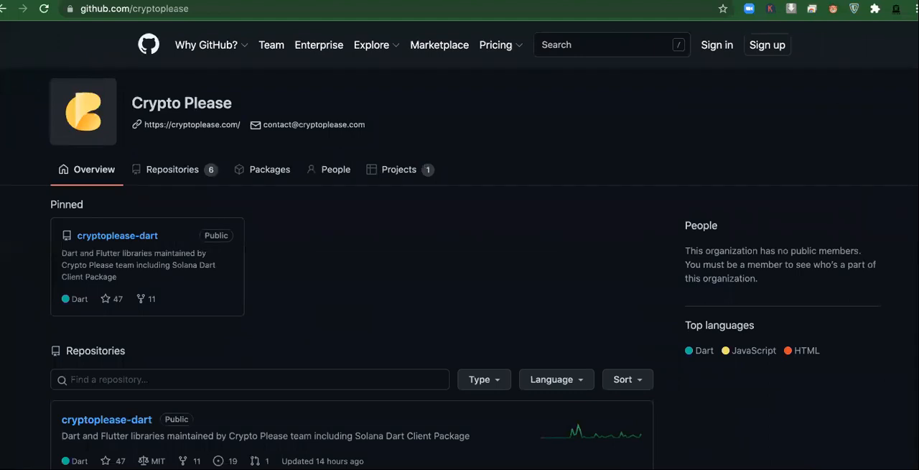
scroll(down, 3)
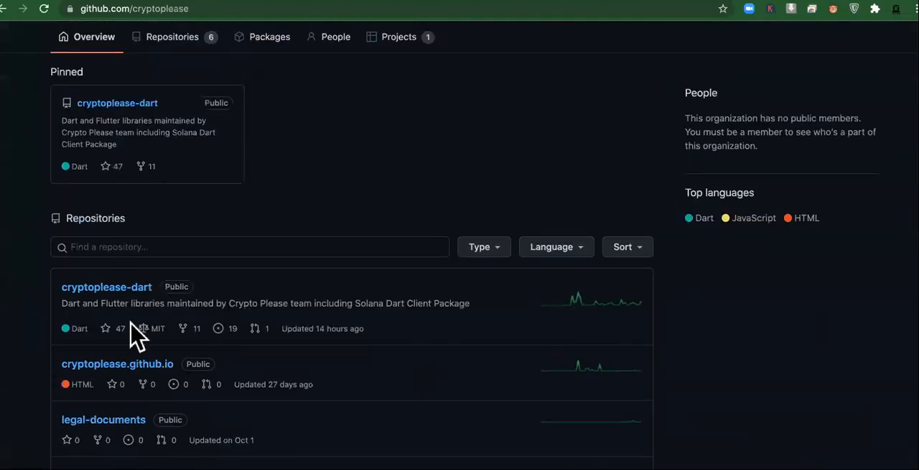
mouse_move(492, 36)
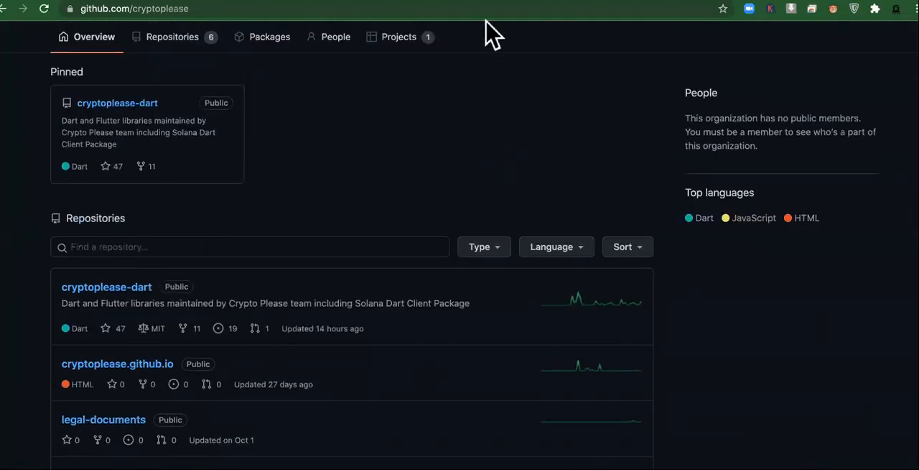
scroll(down, 3)
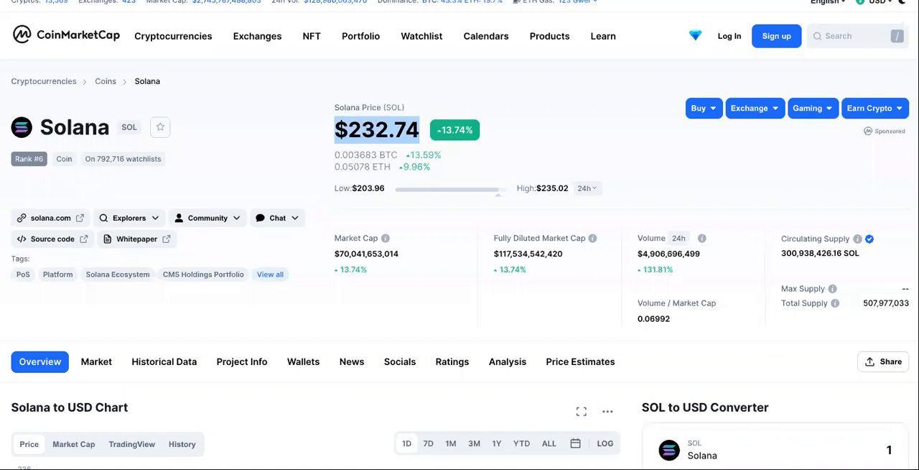
Step: Scroll down CoinMarketCap's Solana page to the Solana to USD price chart
scroll(down, 3)
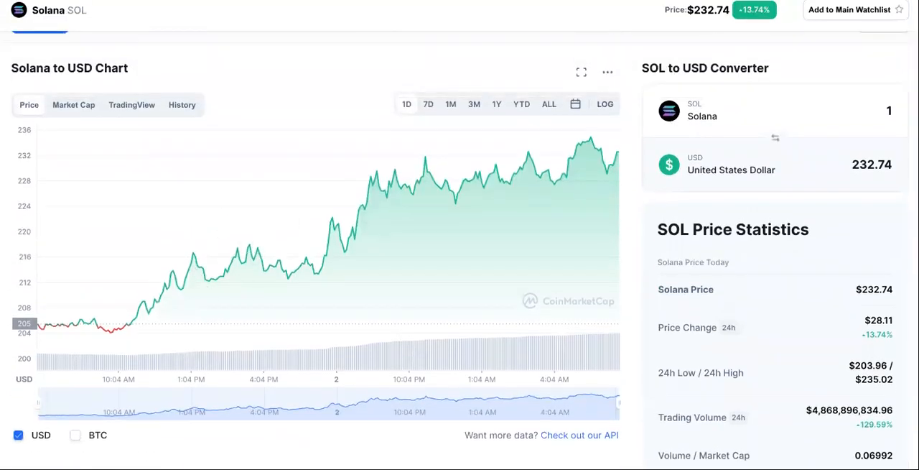
scroll(down, 3)
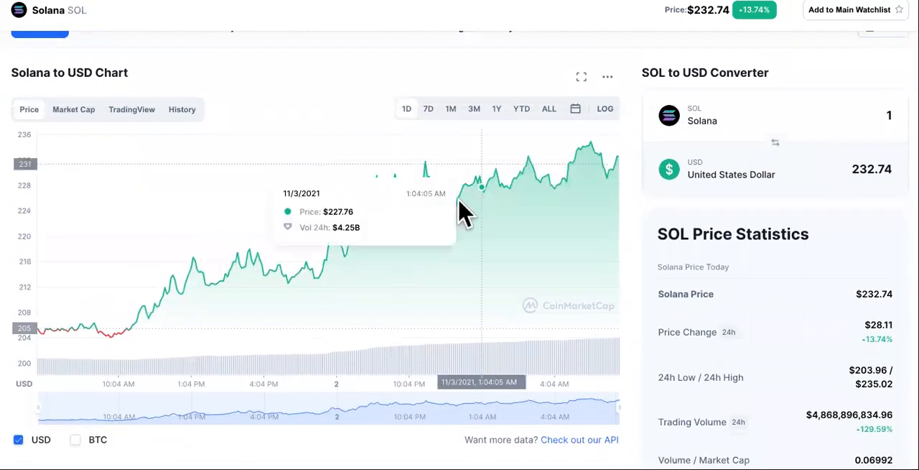
mouse_move(707, 140)
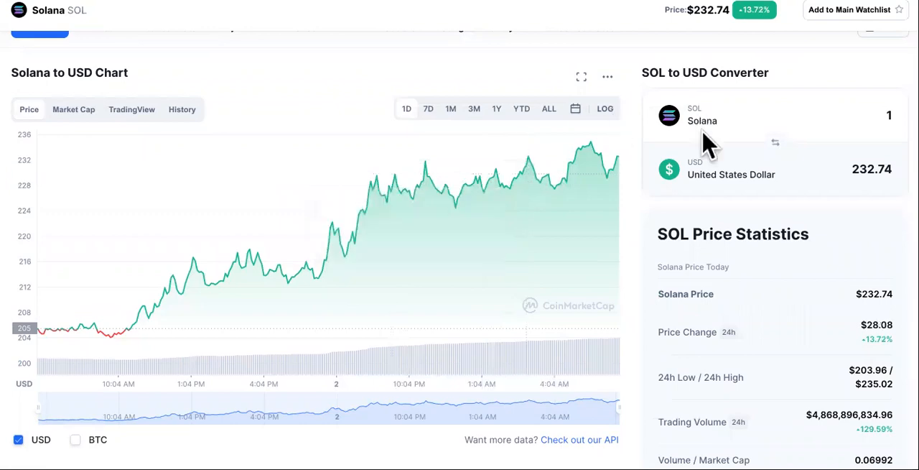
scroll(up, 3)
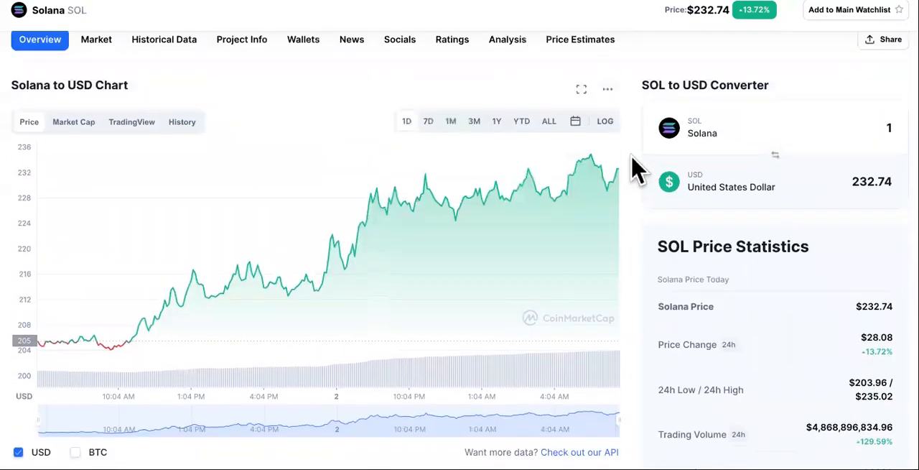